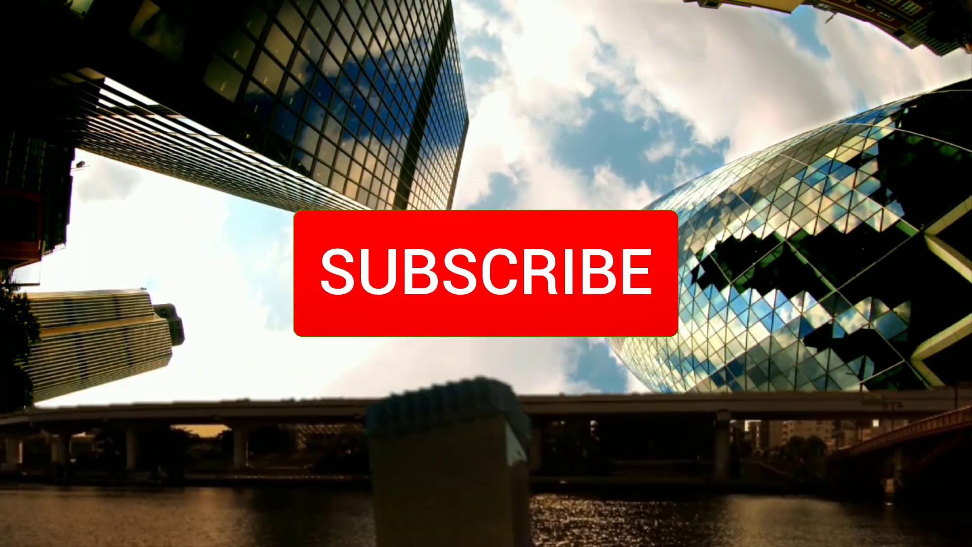
Open the glass-towers city video in Gallery, play it and capture the current frame as a photo
{"action": "left_click", "coordinate": [486, 272]}
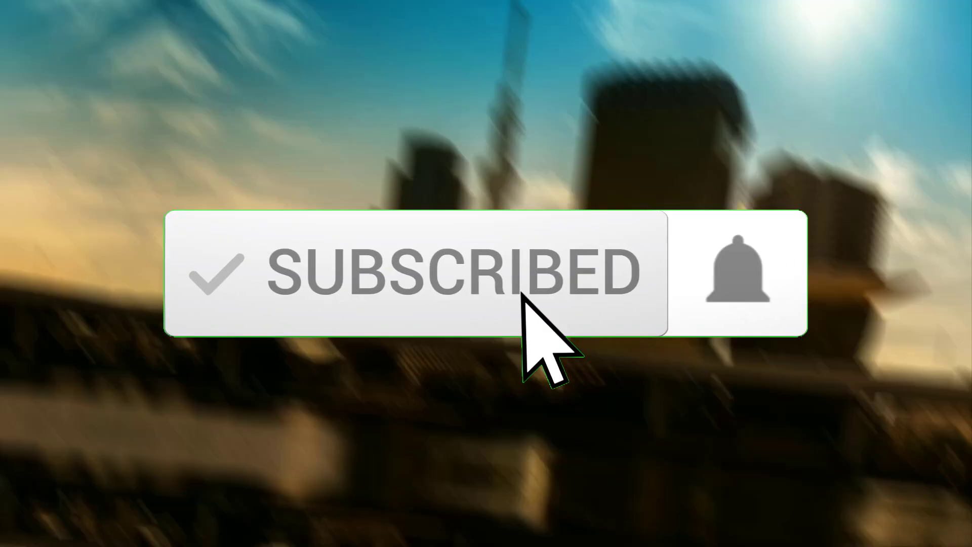
{"action": "left_click", "coordinate": [736, 273]}
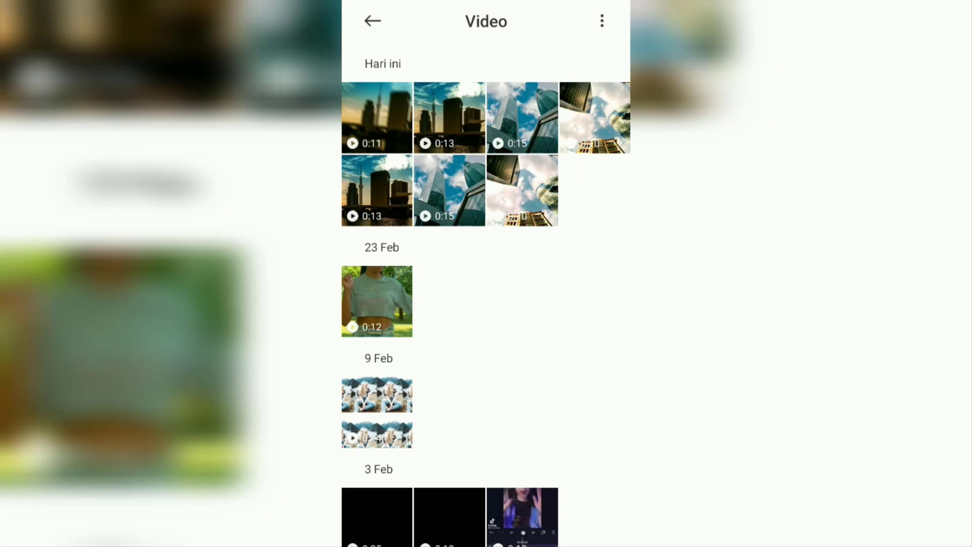
{"action": "left_click", "coordinate": [521, 118]}
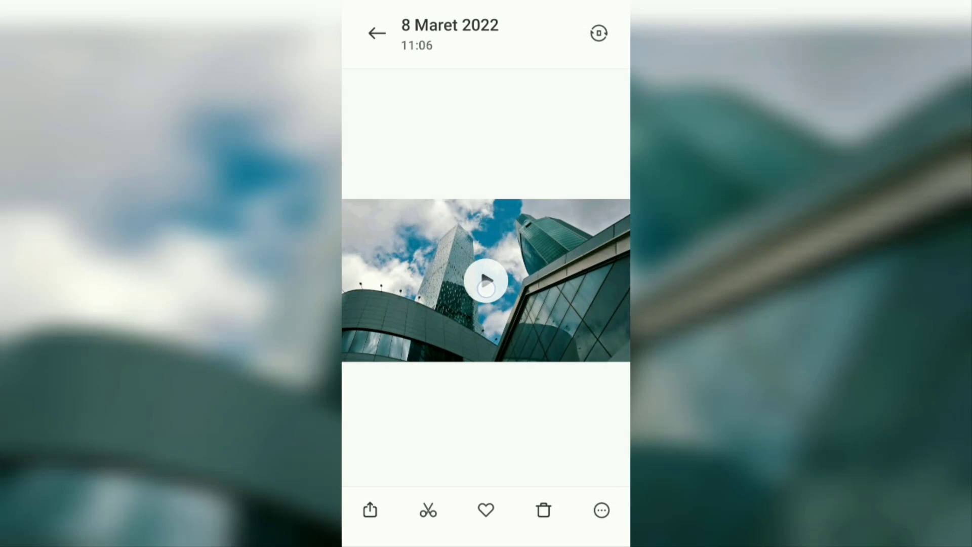
{"action": "left_click", "coordinate": [485, 280]}
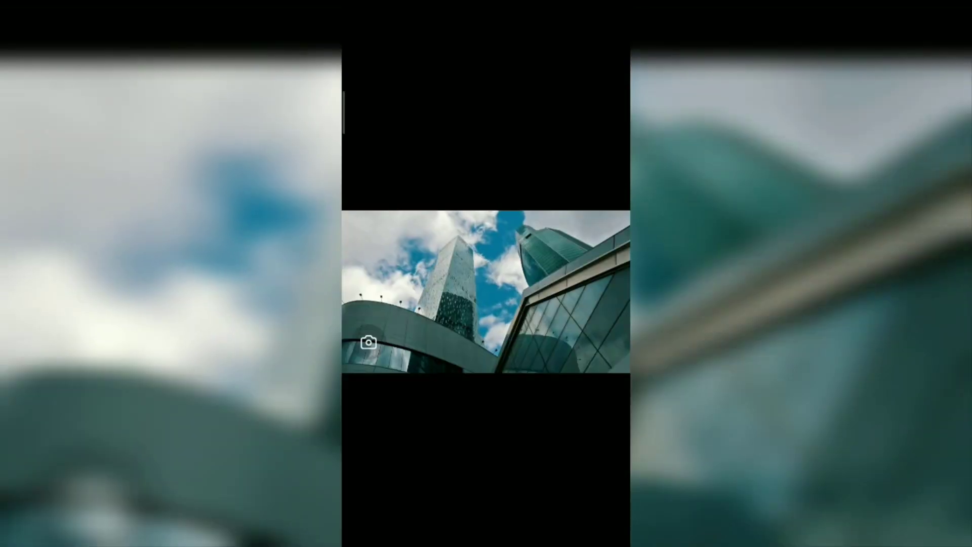
{"action": "left_click", "coordinate": [485, 296]}
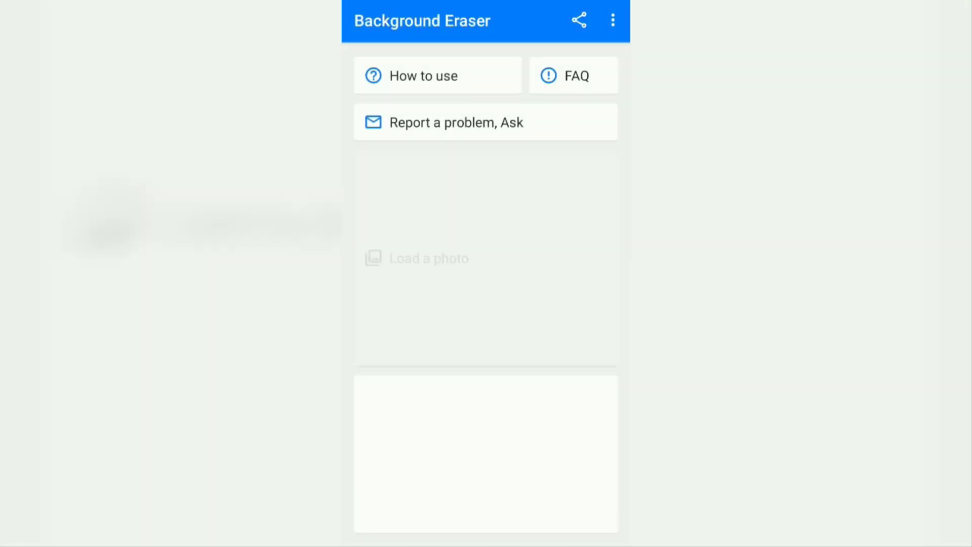
Load the glass-towers still, Magic-erase the sky and towers leaving the building fronts, and save the cut-out
{"action": "left_click", "coordinate": [417, 258]}
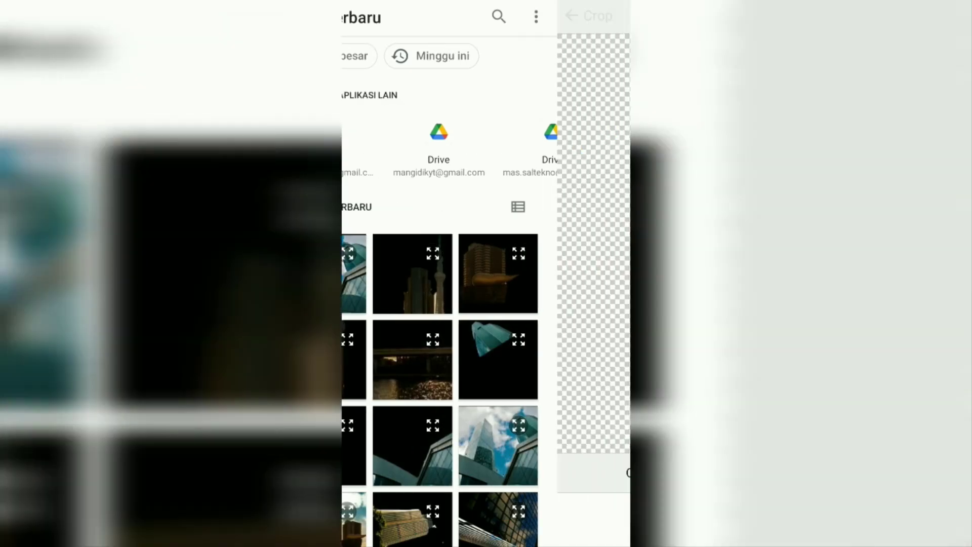
{"action": "left_click", "coordinate": [499, 444]}
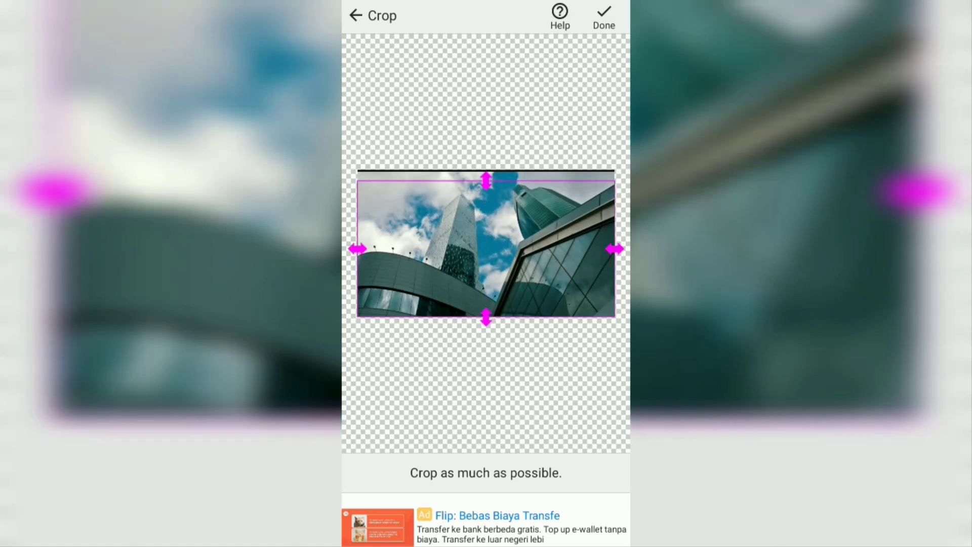
{"action": "left_click", "coordinate": [602, 15]}
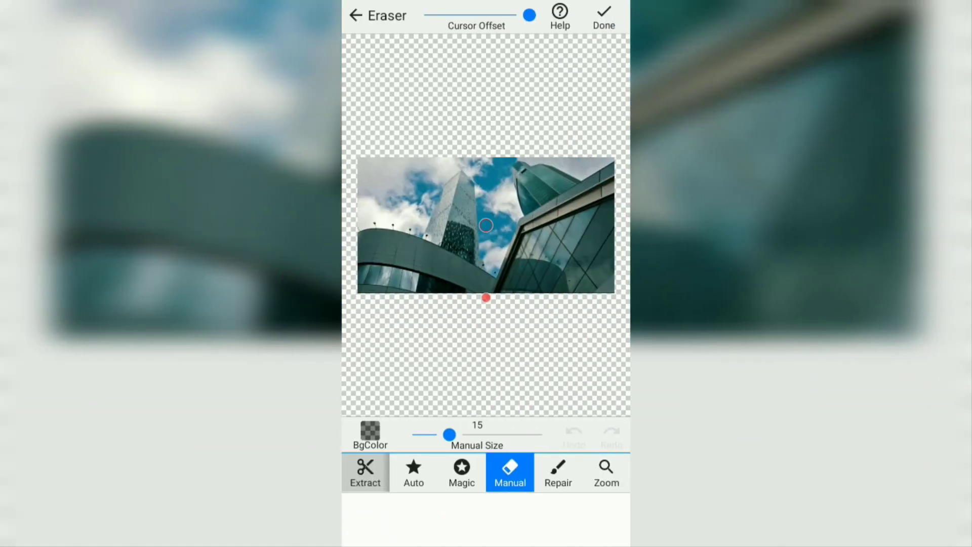
{"action": "left_click", "coordinate": [461, 473]}
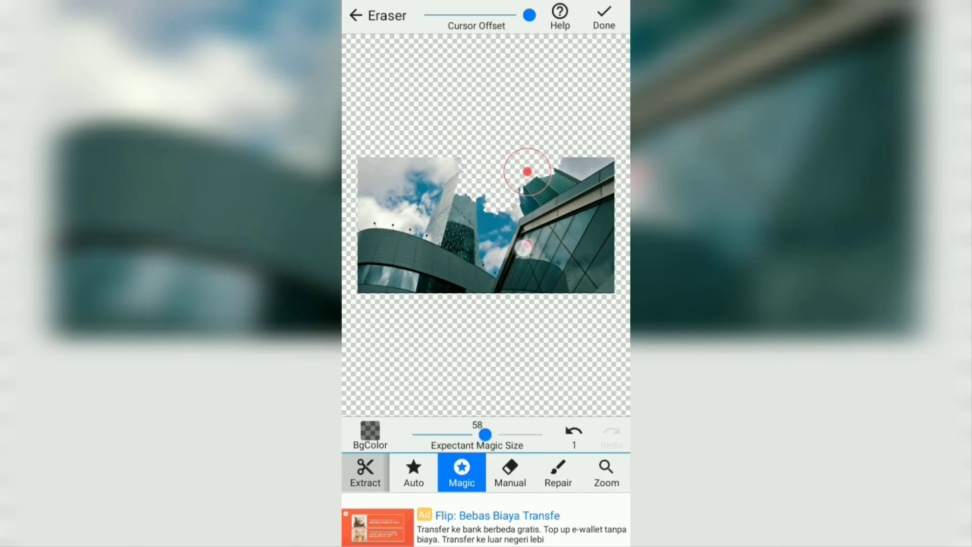
{"action": "left_click", "coordinate": [419, 200]}
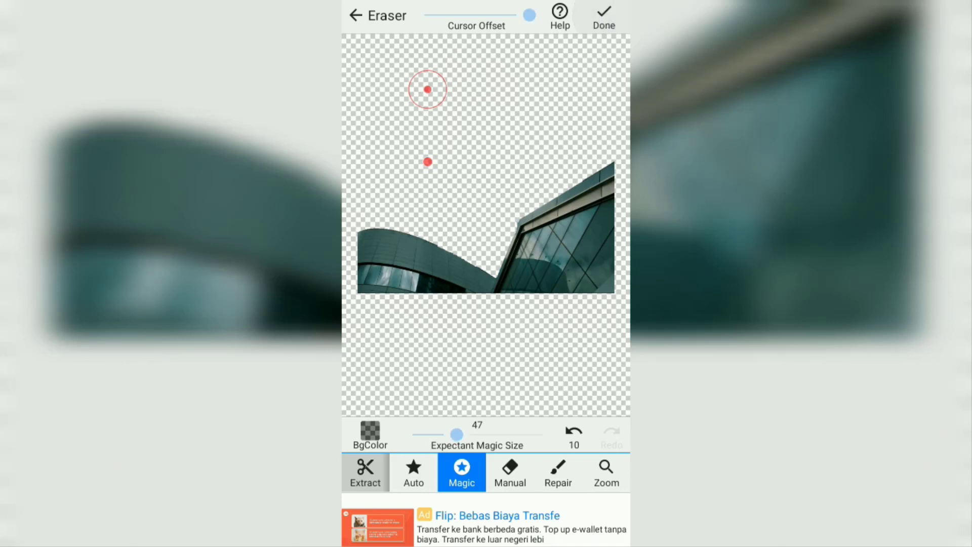
{"action": "left_click", "coordinate": [603, 15]}
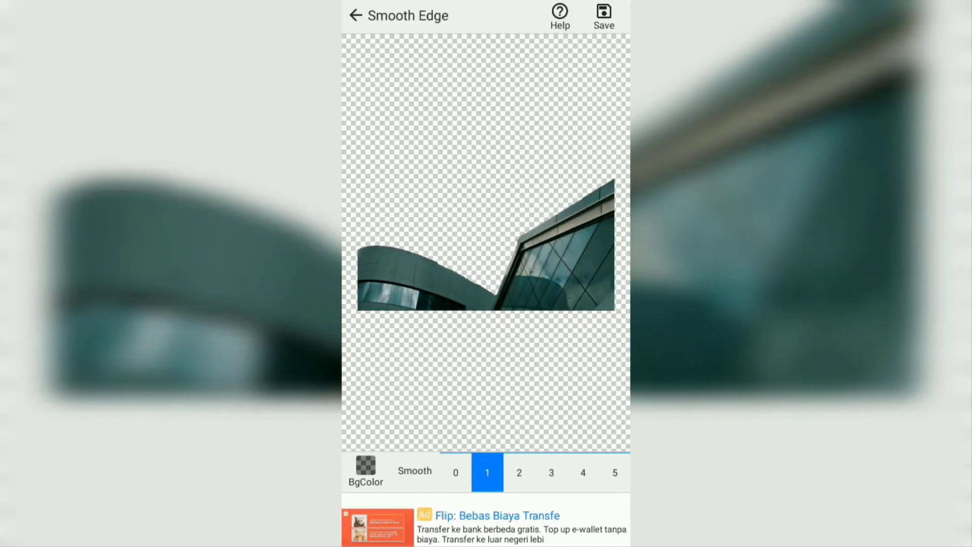
{"action": "left_click", "coordinate": [601, 13]}
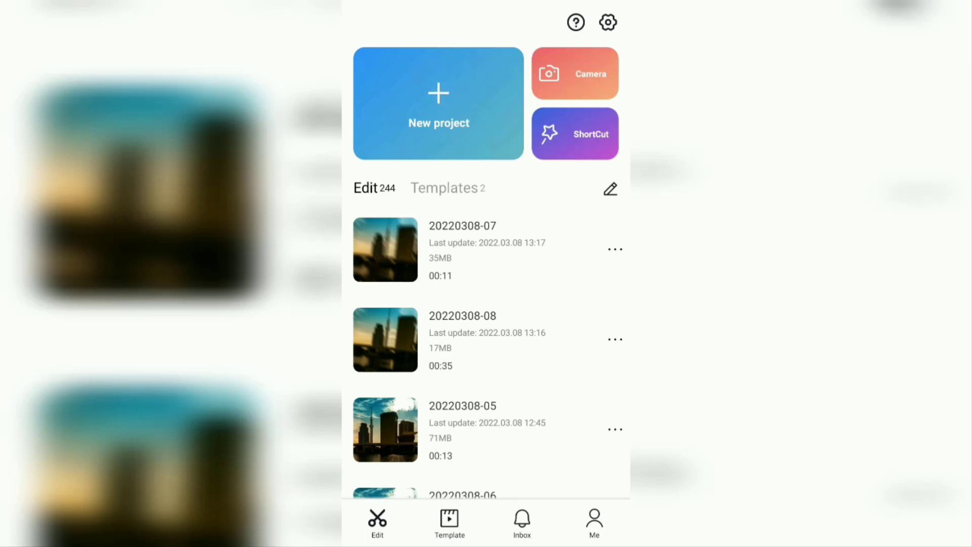
Create a new project from the 00:13 sunset city skyline video
{"action": "left_click", "coordinate": [438, 103]}
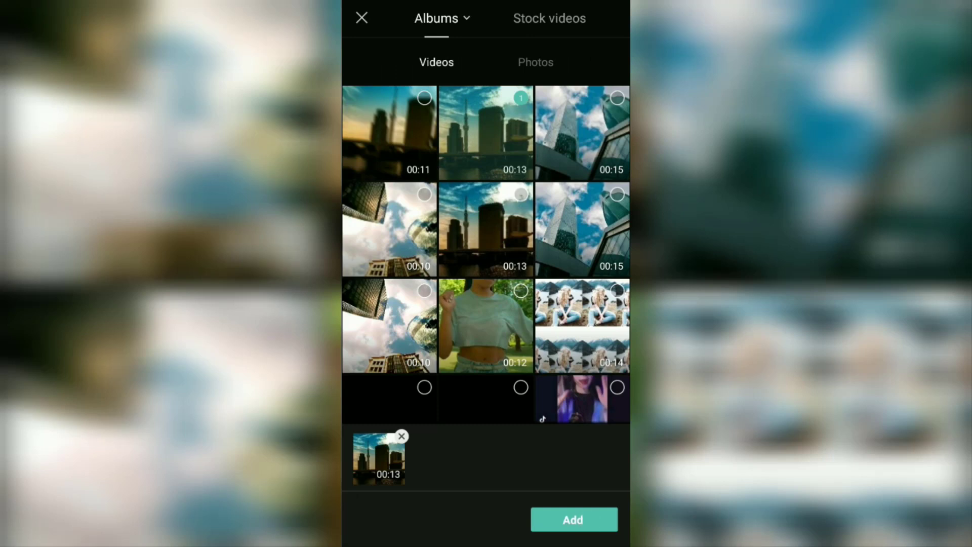
{"action": "left_click", "coordinate": [572, 520]}
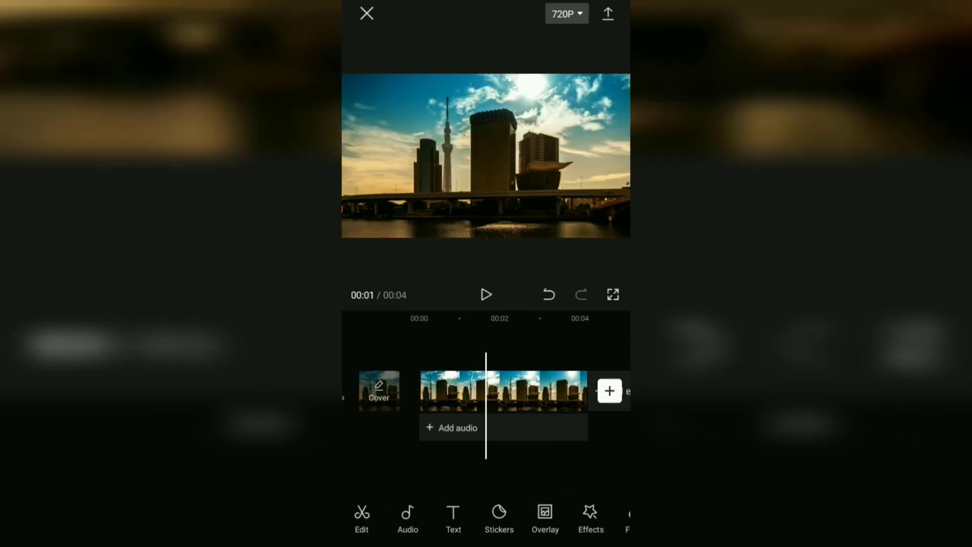
Add the glass-towers still and the cut-out building fronts PNG as two overlays above the skyline clip
{"action": "left_click", "coordinate": [545, 518]}
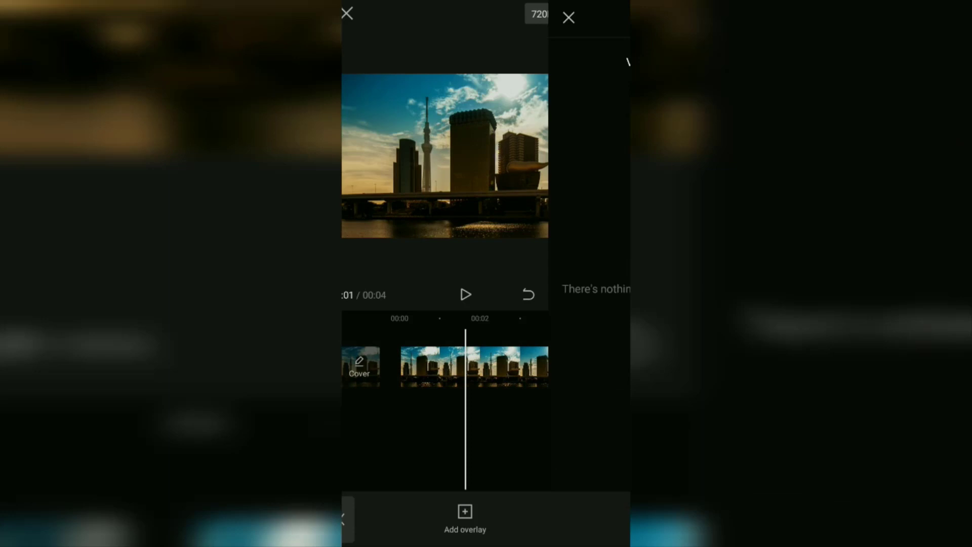
{"action": "left_click", "coordinate": [465, 520]}
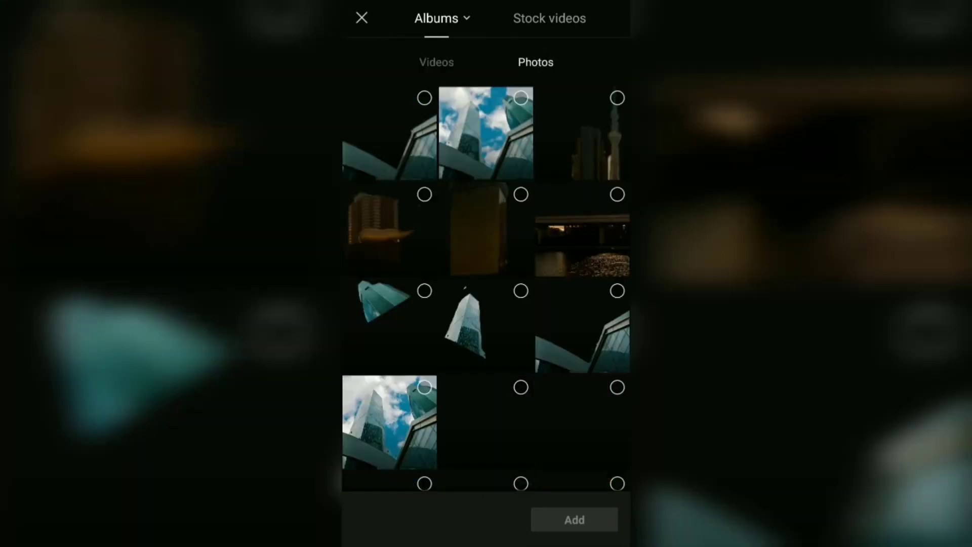
{"action": "left_click", "coordinate": [572, 519]}
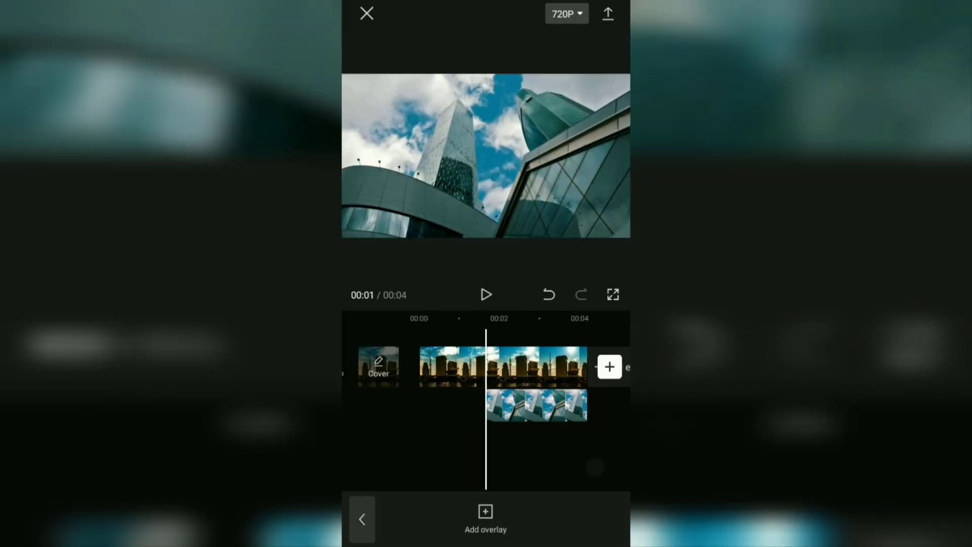
{"action": "left_click", "coordinate": [486, 519]}
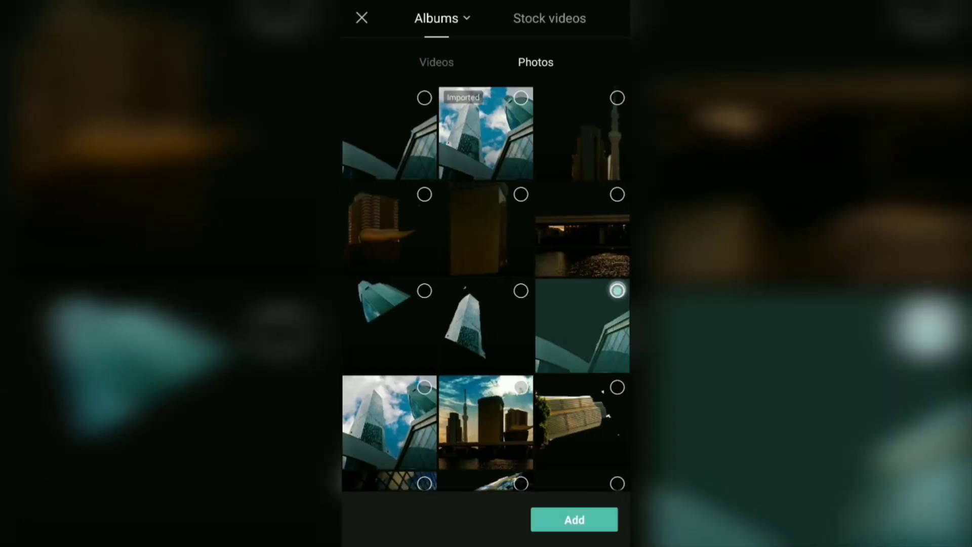
{"action": "left_click", "coordinate": [574, 520]}
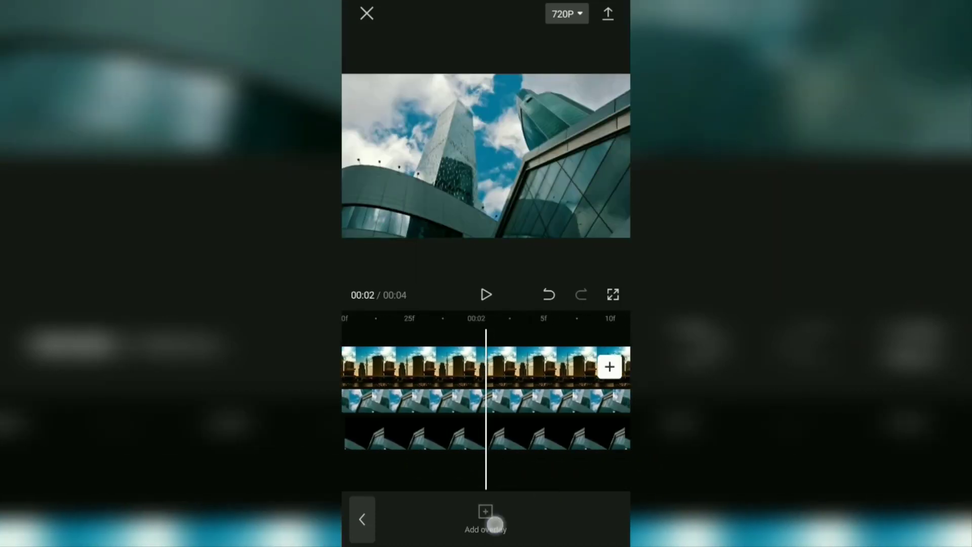
Add the cut-out tall tower photo as a third overlay
{"action": "left_click", "coordinate": [486, 518]}
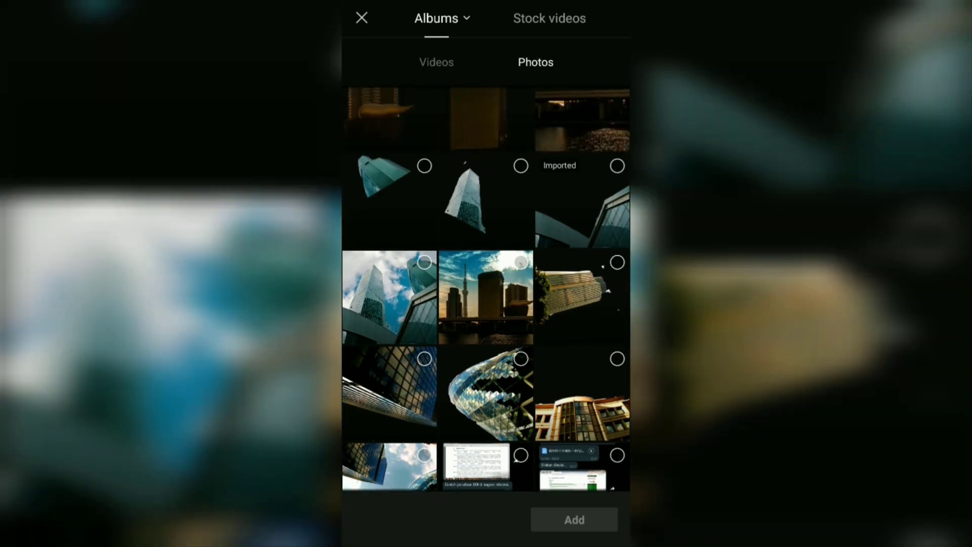
{"action": "left_click", "coordinate": [573, 520]}
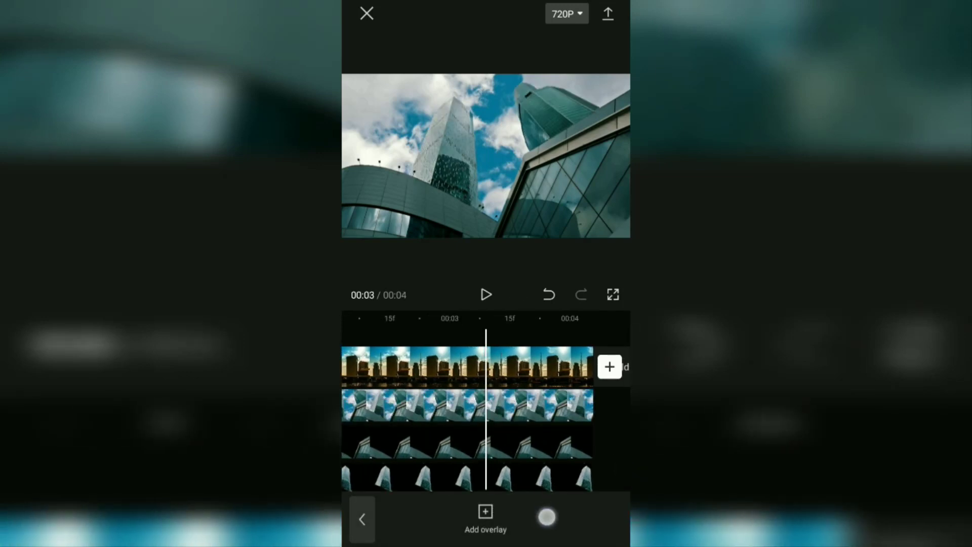
Select the uncut glass-towers overlay for removal and scroll to the animation options
{"action": "left_click", "coordinate": [465, 406]}
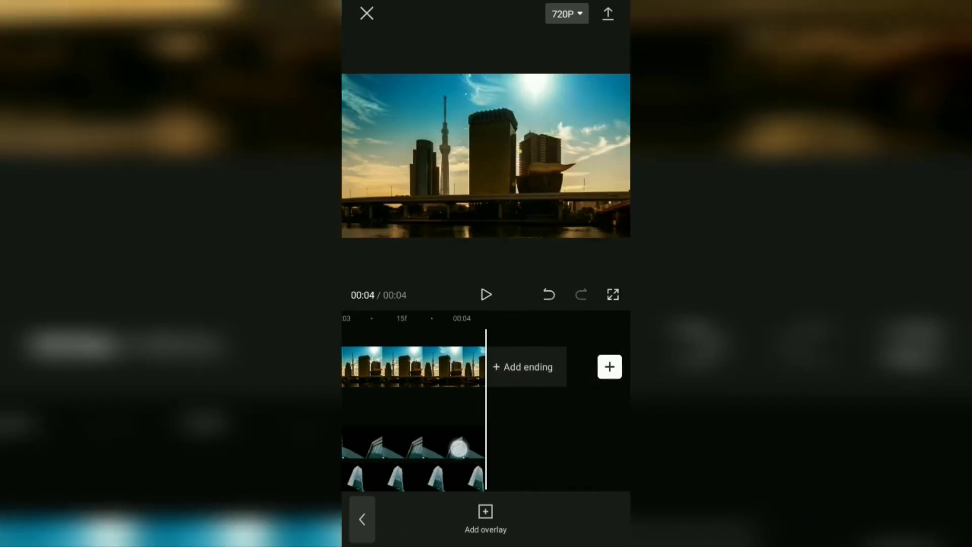
{"action": "scroll", "scroll_direction": "down", "scroll_amount": 3}
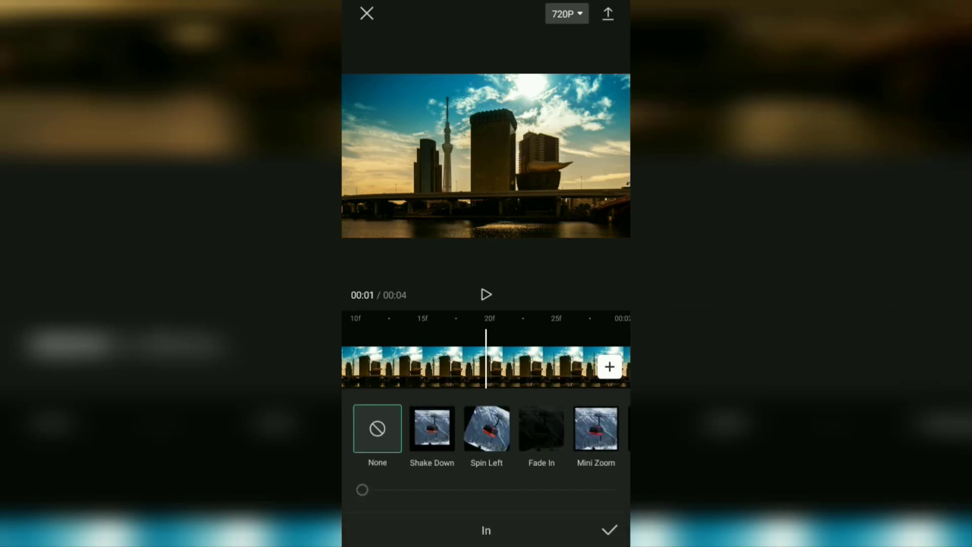
Apply and confirm the Shake 1 in-animation on the first building overlay and the tall tower overlay
{"action": "scroll", "scroll_direction": "left", "scroll_amount": 3}
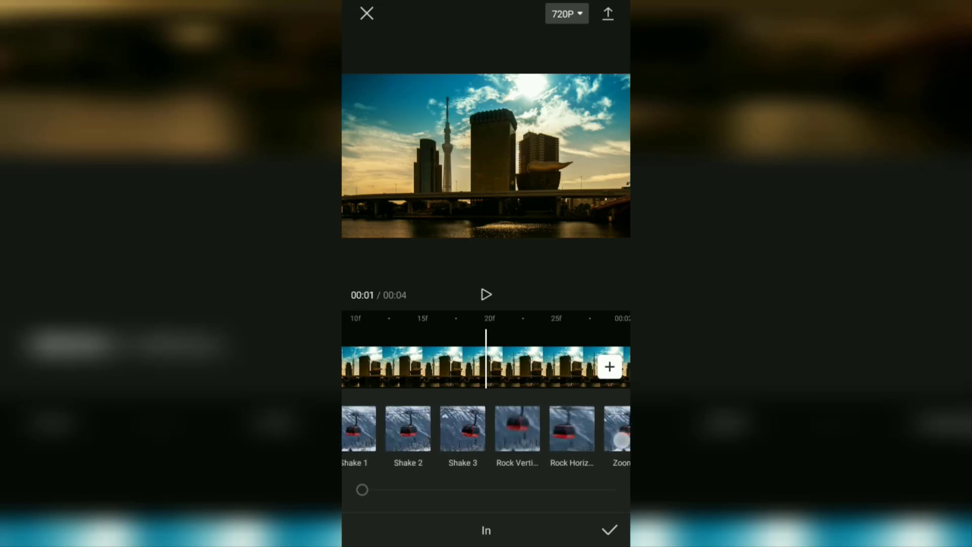
{"action": "left_click", "coordinate": [487, 294]}
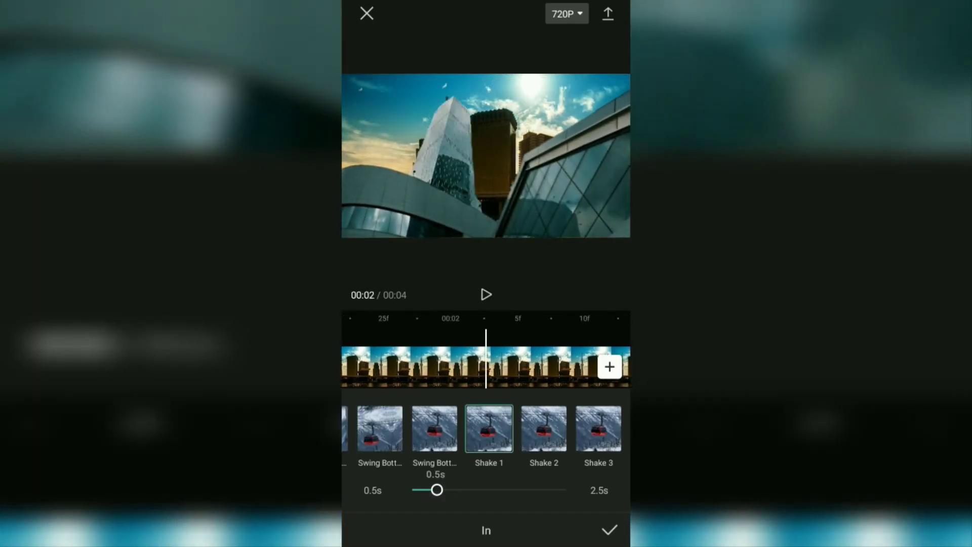
{"action": "left_click", "coordinate": [608, 529]}
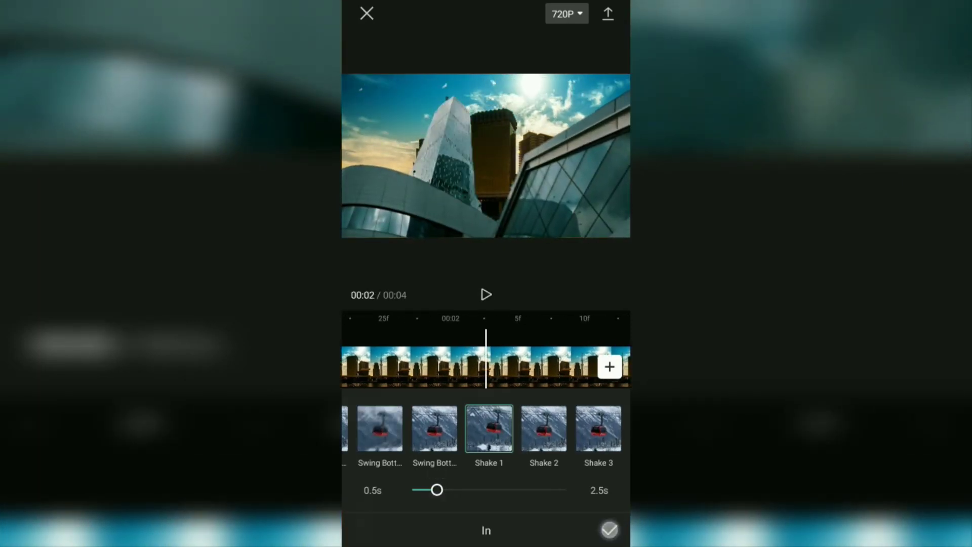
{"action": "left_click", "coordinate": [609, 530]}
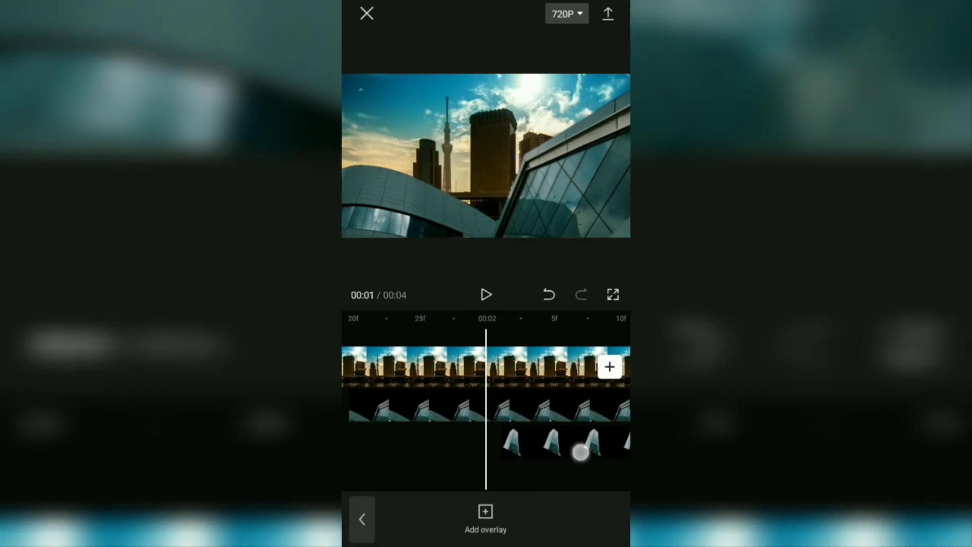
{"action": "left_click", "coordinate": [564, 444]}
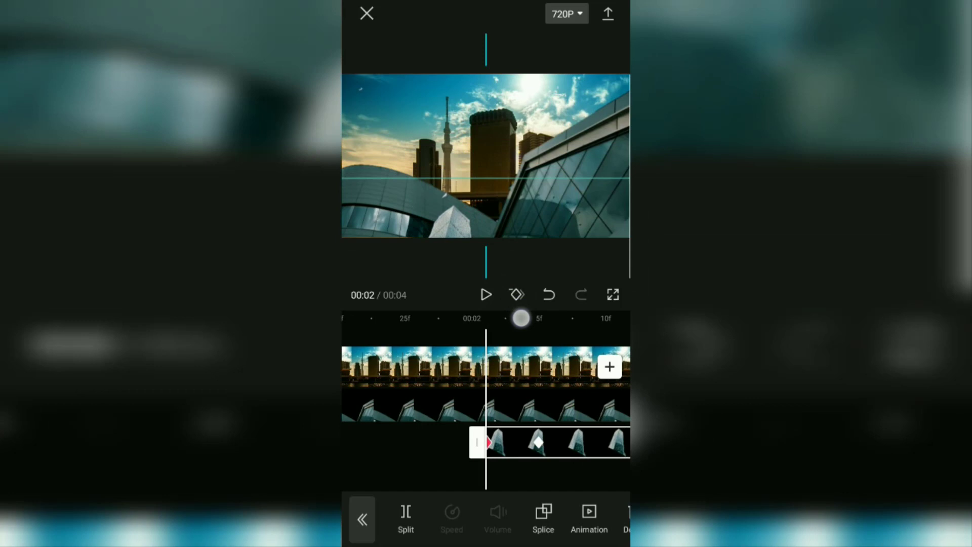
{"action": "left_click", "coordinate": [589, 518]}
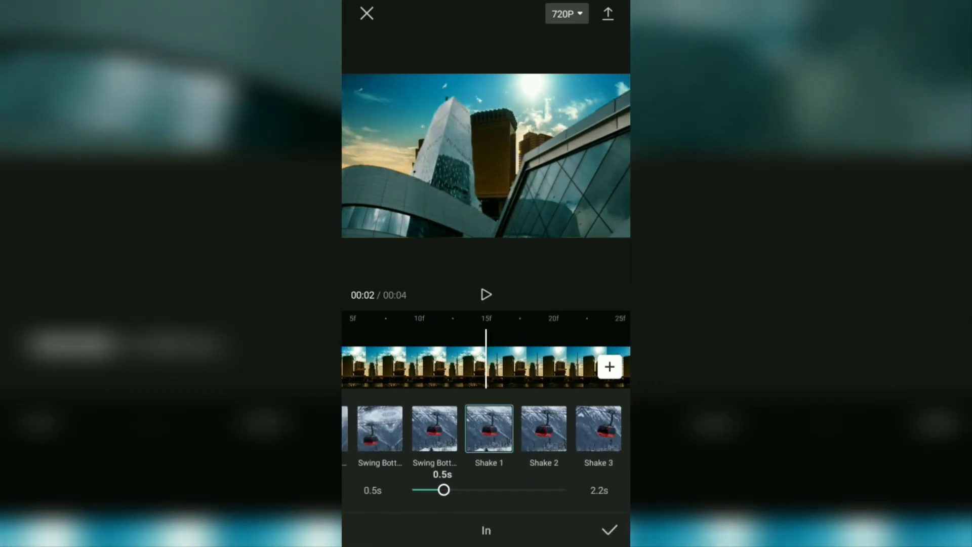
{"action": "left_click", "coordinate": [608, 530]}
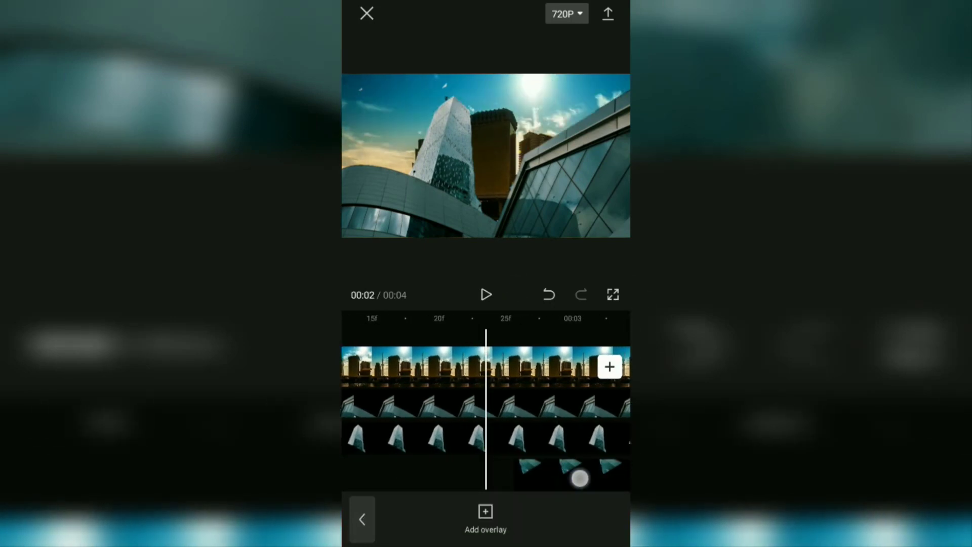
Give the lowest and middle building overlays the Shake 1 in-animation and finish overlay editing
{"action": "left_click", "coordinate": [549, 476]}
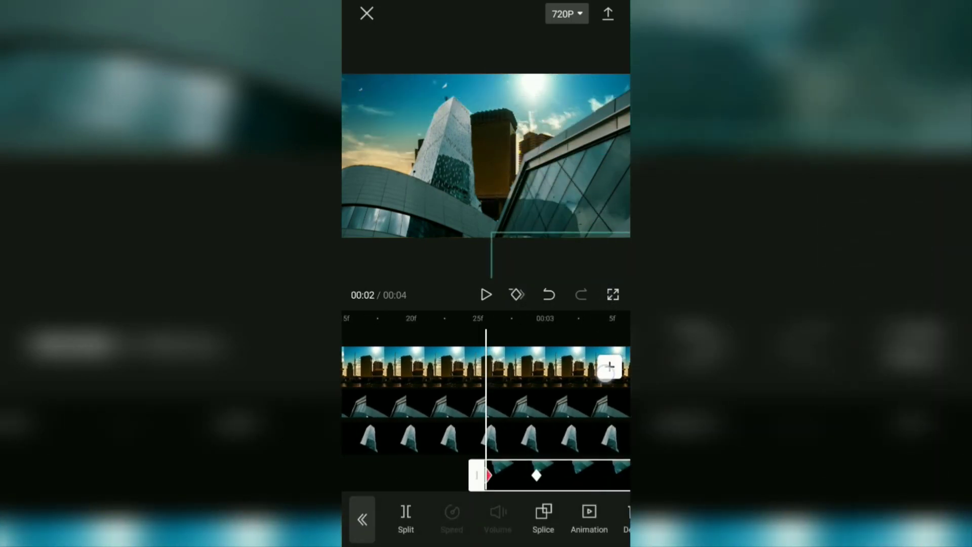
{"action": "left_click", "coordinate": [587, 518]}
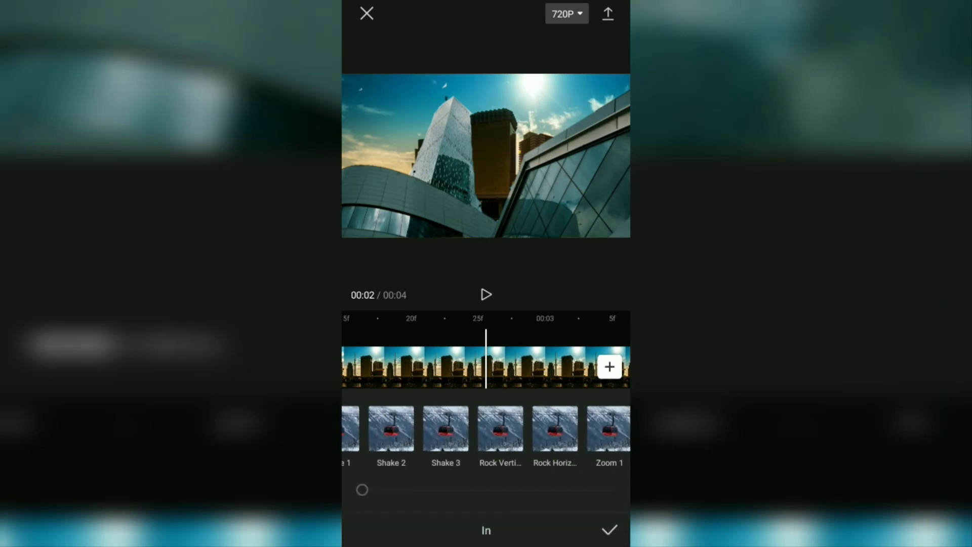
{"action": "left_click", "coordinate": [489, 427]}
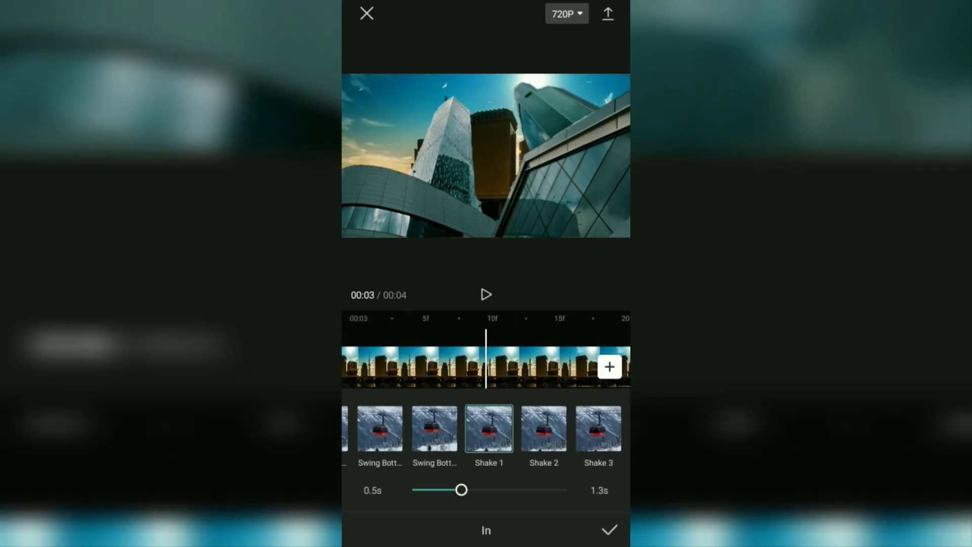
{"action": "left_click", "coordinate": [609, 530]}
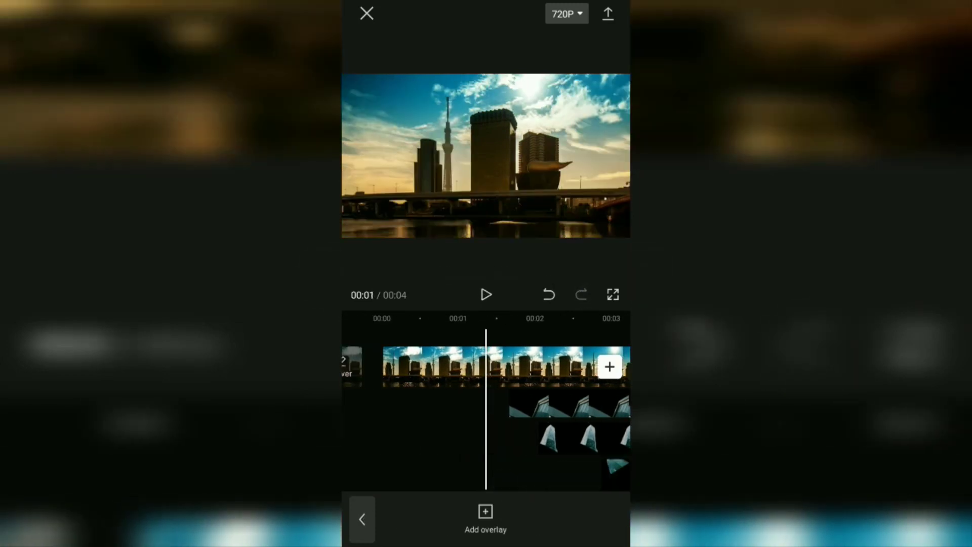
{"action": "left_click", "coordinate": [486, 295]}
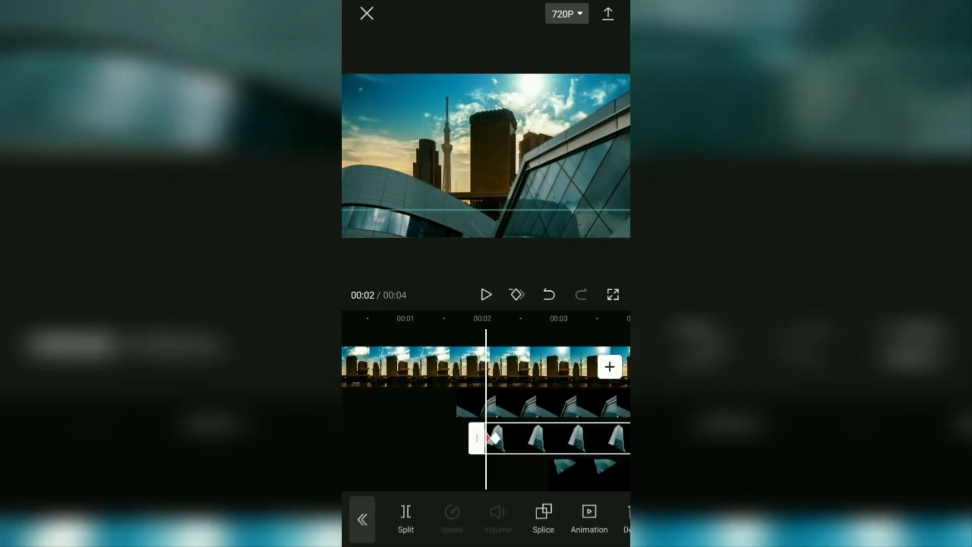
{"action": "scroll", "scroll_direction": "left", "scroll_amount": 3}
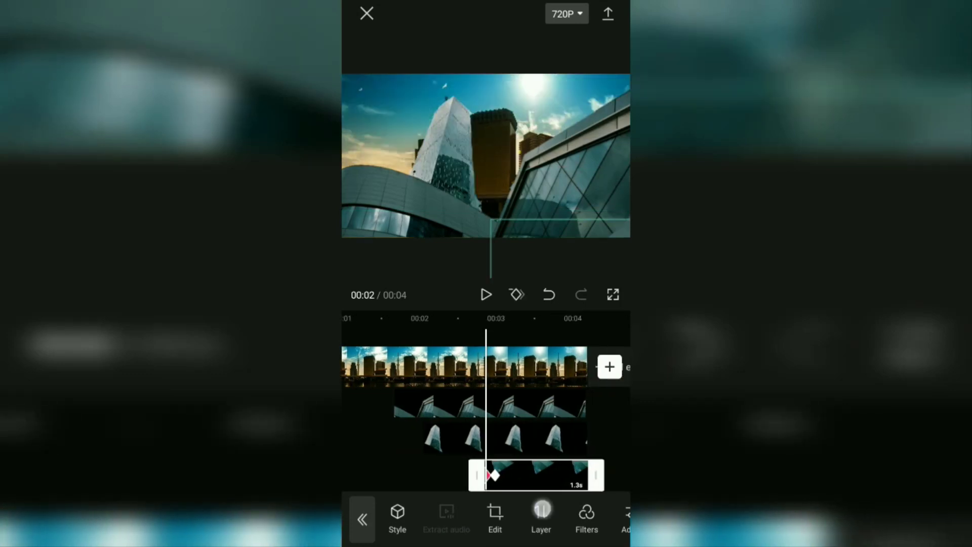
{"action": "left_click", "coordinate": [541, 519]}
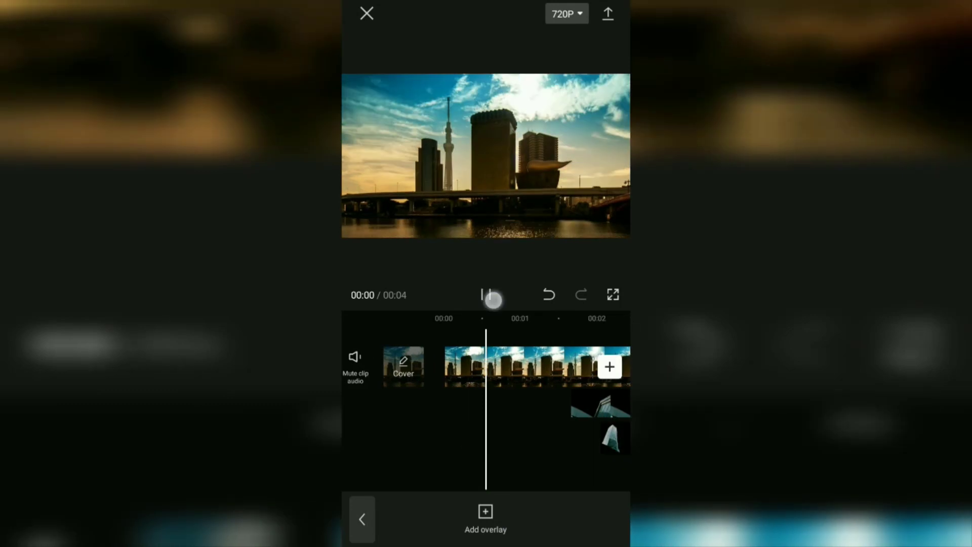
Preview the shaking overlays, then return to the main editing toolbar
{"action": "left_click", "coordinate": [493, 300]}
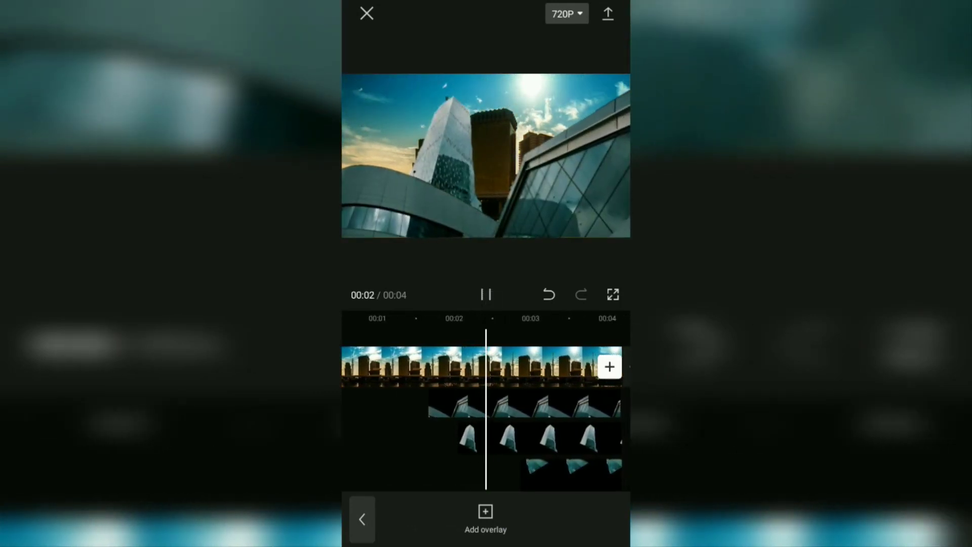
{"action": "left_click", "coordinate": [485, 294]}
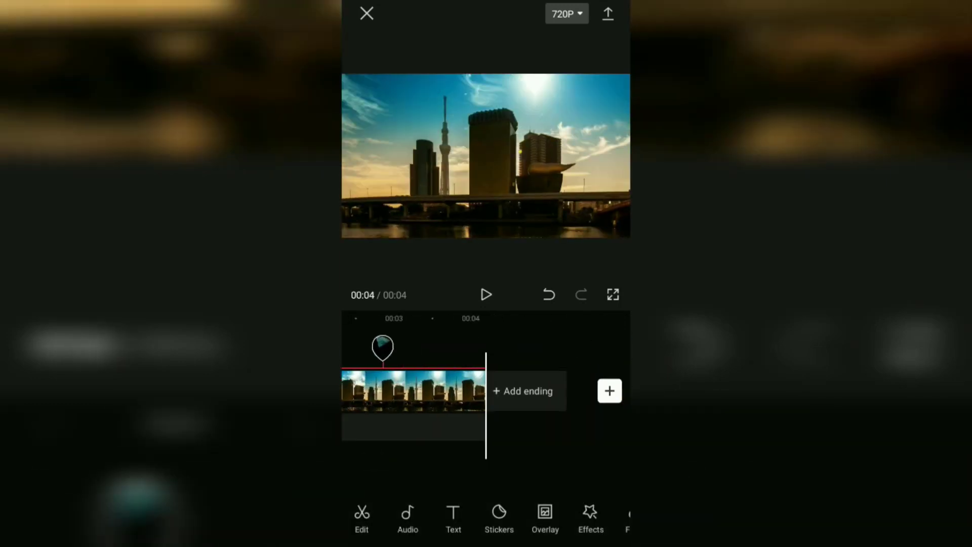
Append the 15-second glass-towers building video after the skyline clip, extending the project to 19 seconds
{"action": "left_click", "coordinate": [609, 391]}
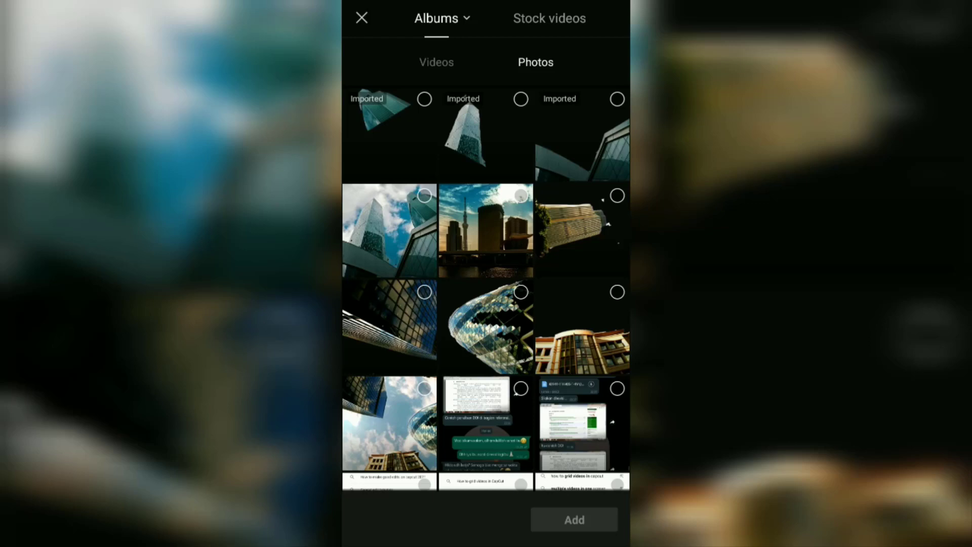
{"action": "left_click", "coordinate": [436, 62]}
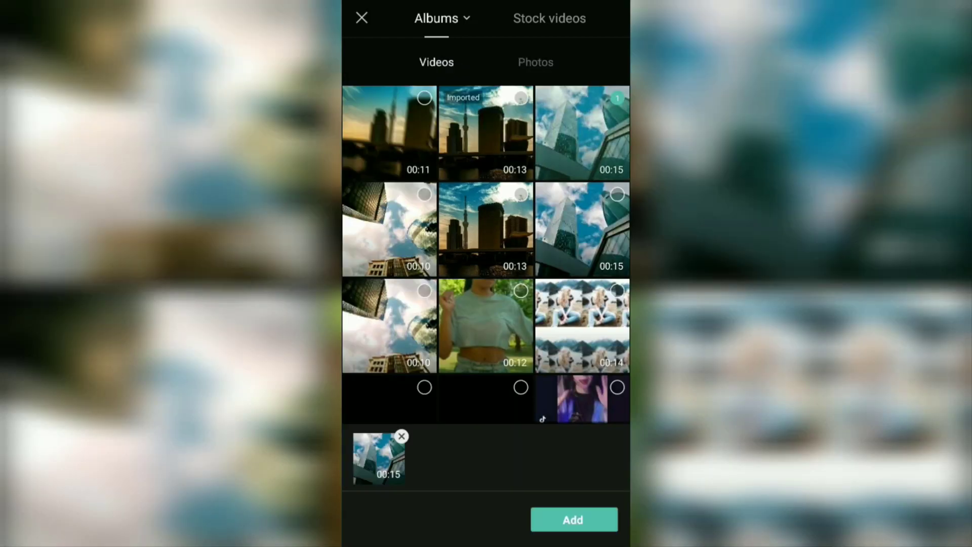
{"action": "left_click", "coordinate": [572, 520]}
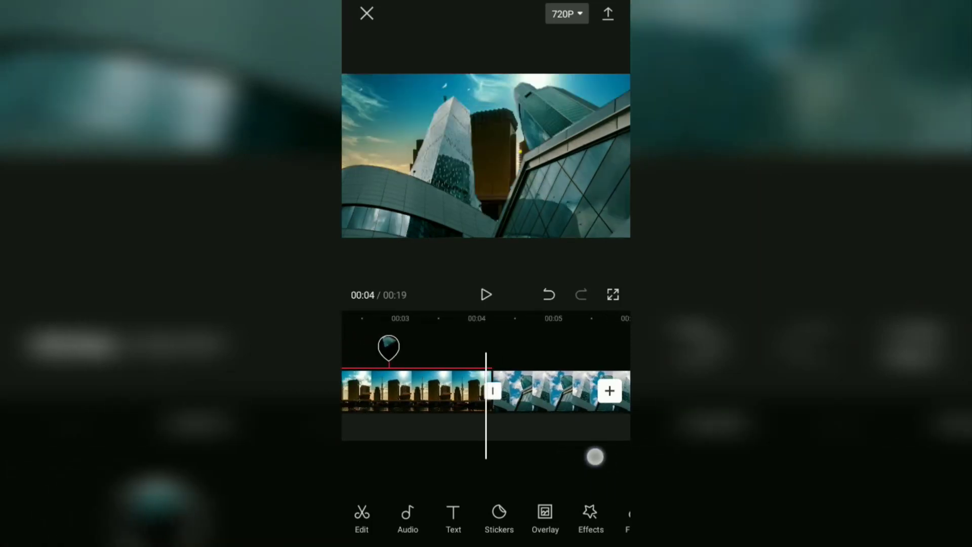
Apply a Basic transition at the join between the skyline clip and the building video
{"action": "left_click", "coordinate": [493, 391]}
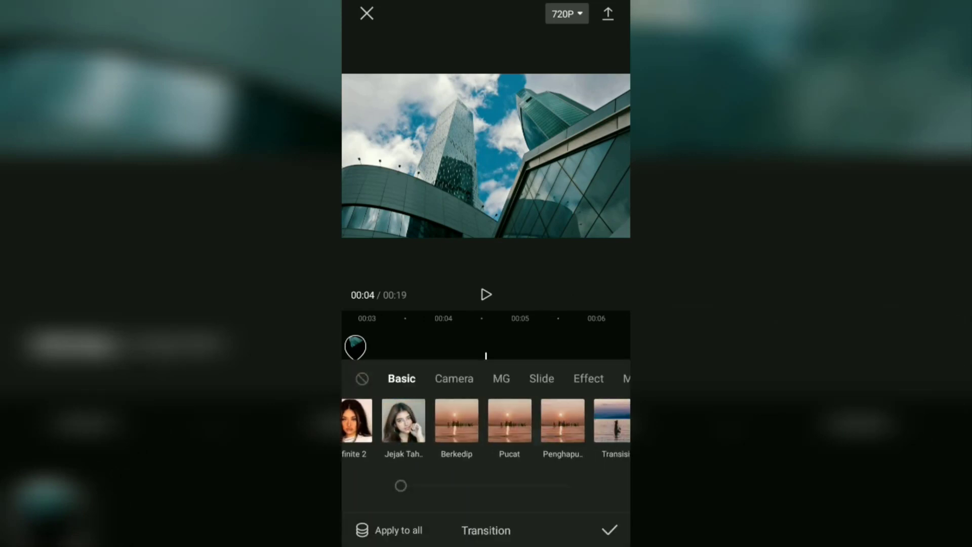
{"action": "scroll", "scroll_direction": "left", "scroll_amount": 3}
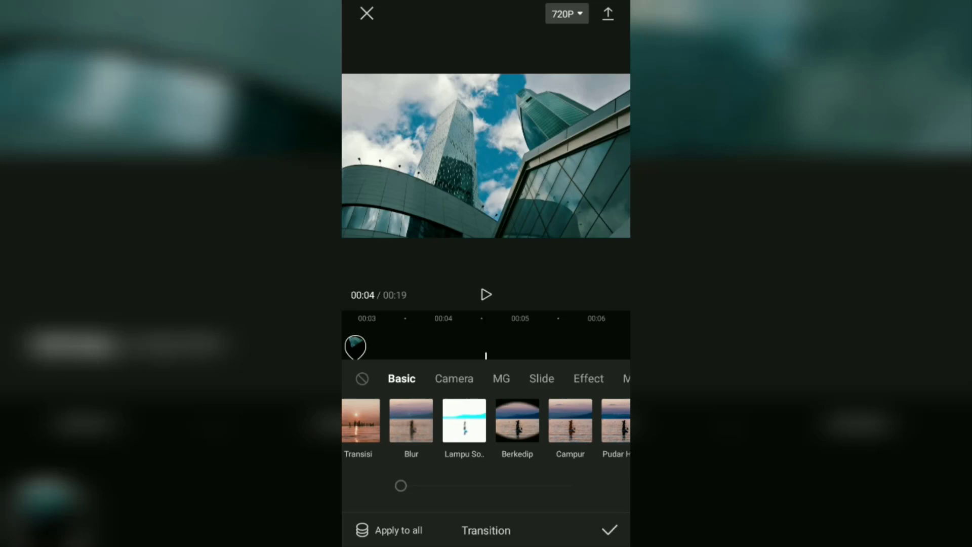
{"action": "scroll", "scroll_direction": "left", "scroll_amount": 3}
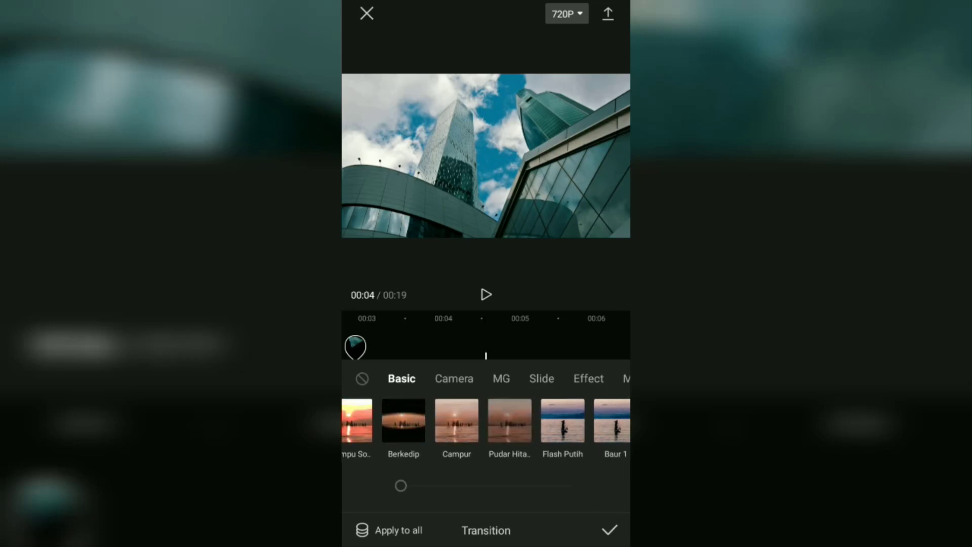
{"action": "left_click", "coordinate": [456, 420]}
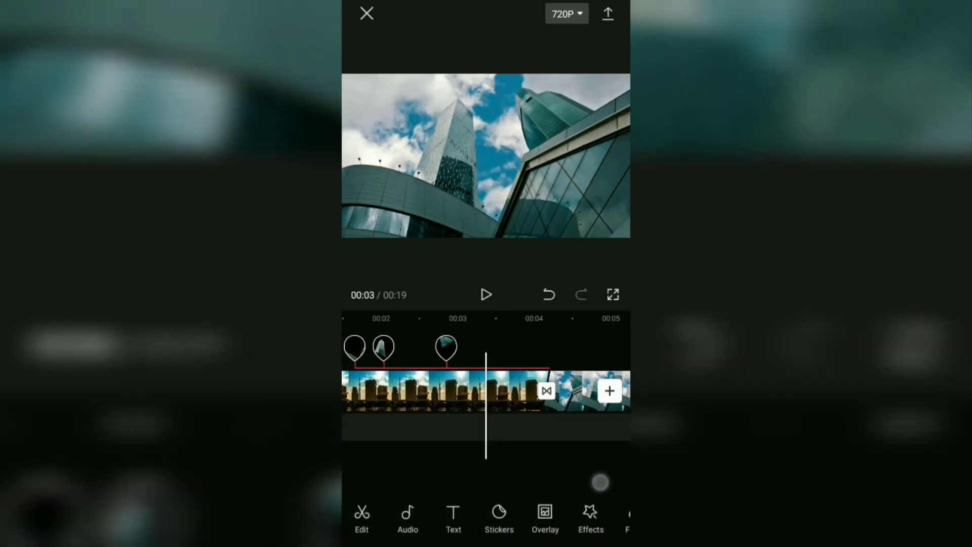
Apply a Shake 1 in-animation to the glass-towers video clip and confirm it
{"action": "left_click", "coordinate": [486, 294]}
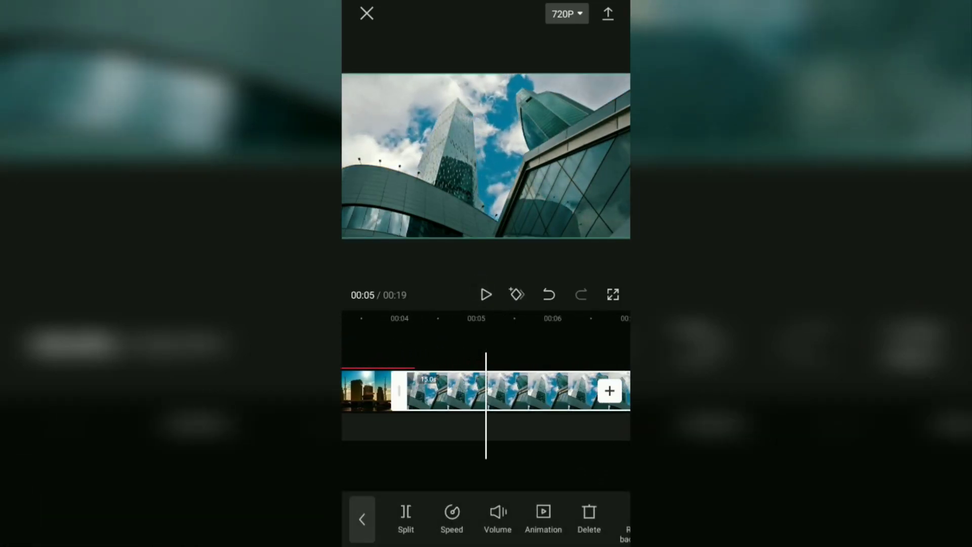
{"action": "left_click", "coordinate": [543, 518]}
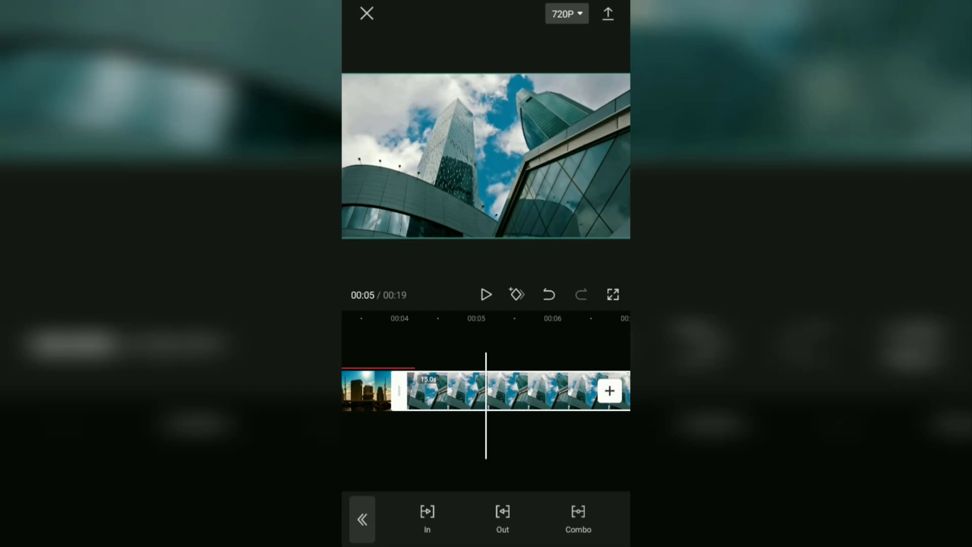
{"action": "left_click", "coordinate": [427, 519]}
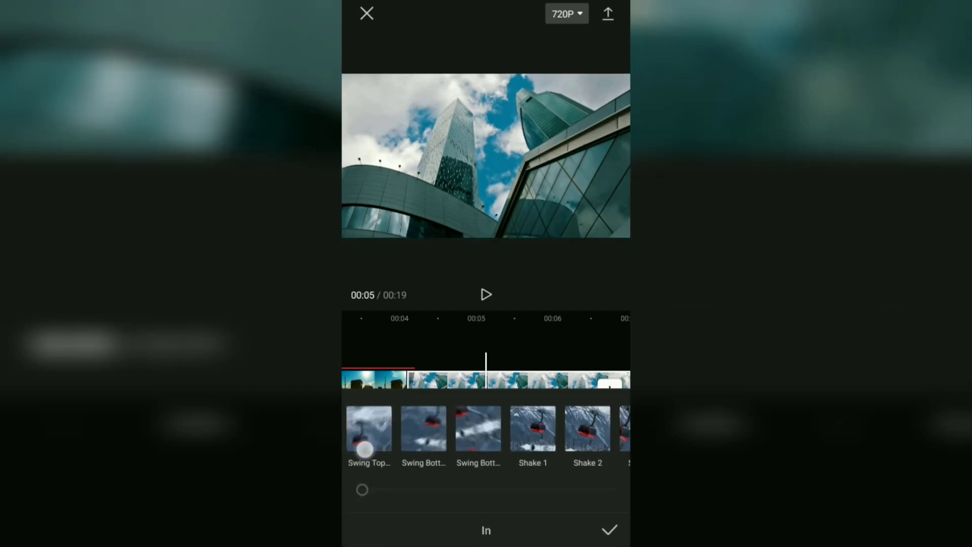
{"action": "scroll", "scroll_direction": "left", "scroll_amount": 3}
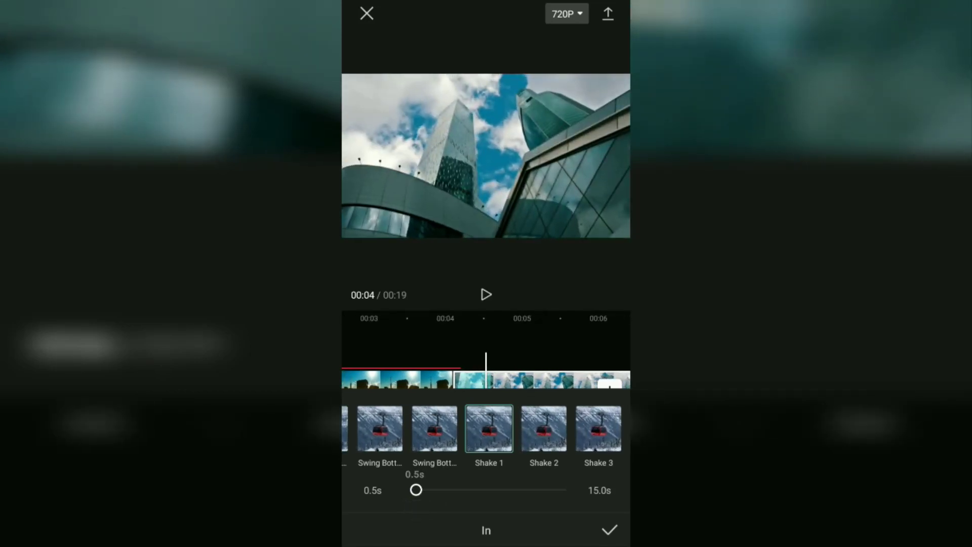
{"action": "left_click", "coordinate": [608, 530]}
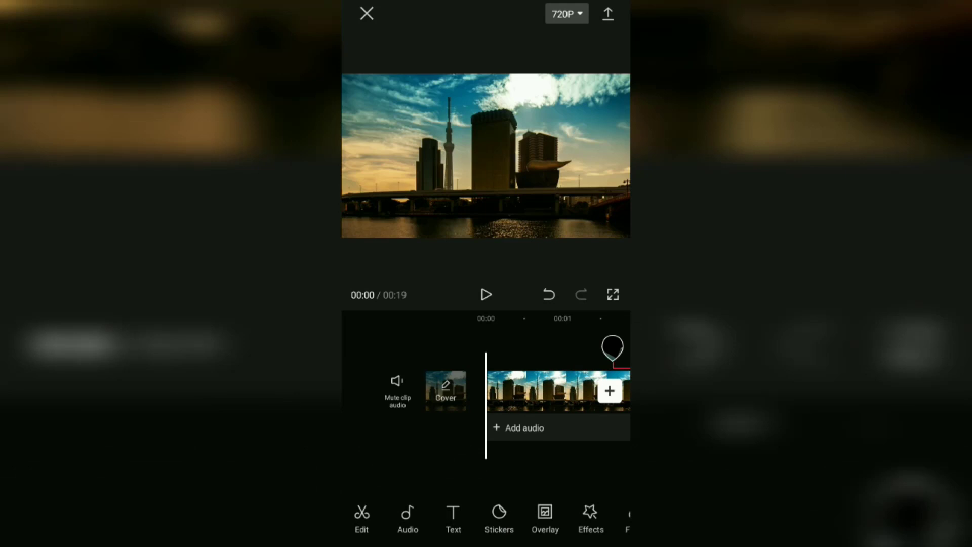
{"action": "left_click", "coordinate": [487, 294]}
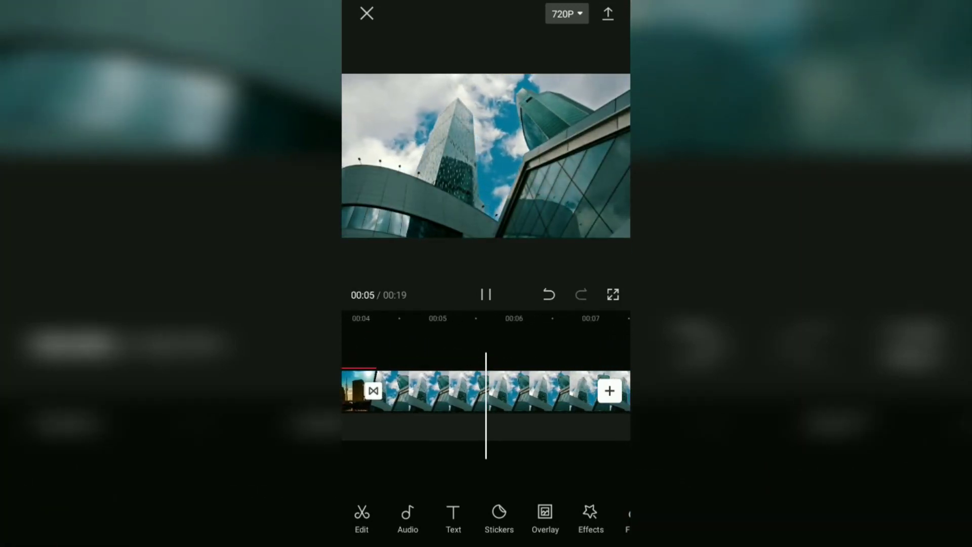
{"action": "left_click", "coordinate": [486, 295]}
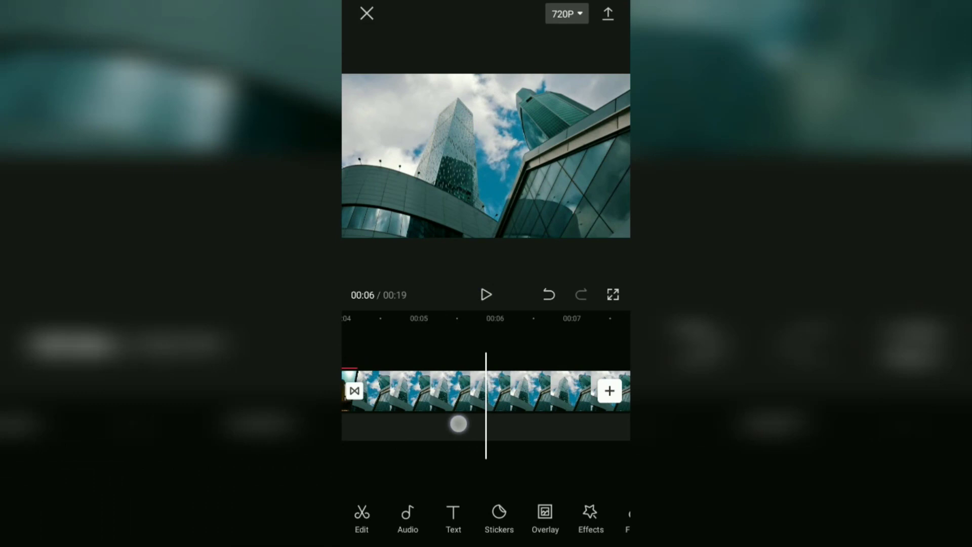
{"action": "left_click", "coordinate": [486, 294]}
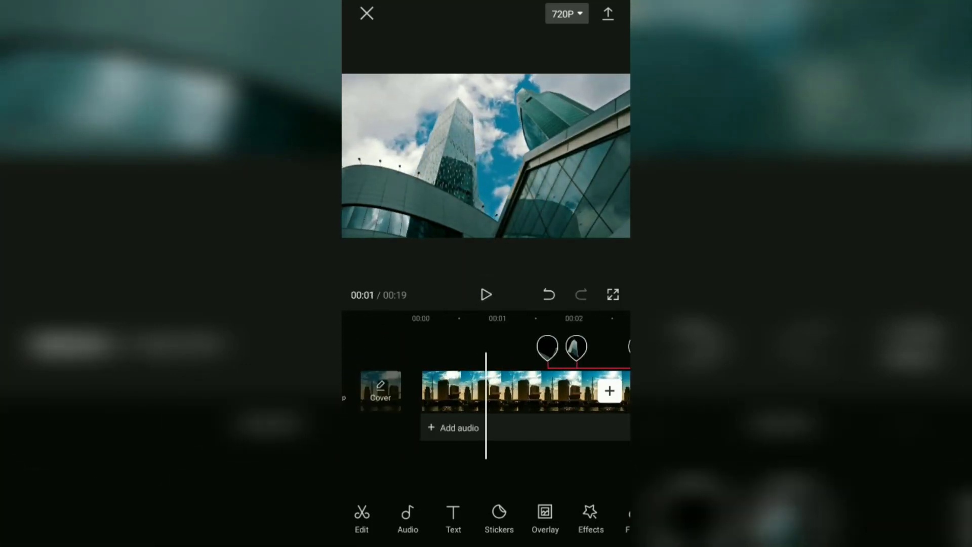
{"action": "left_click", "coordinate": [486, 294]}
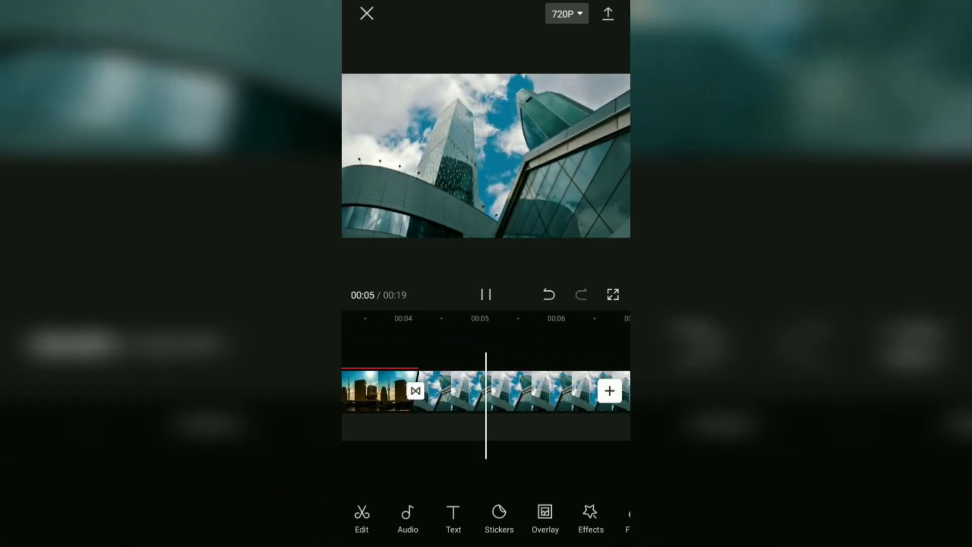
{"action": "left_click", "coordinate": [487, 295]}
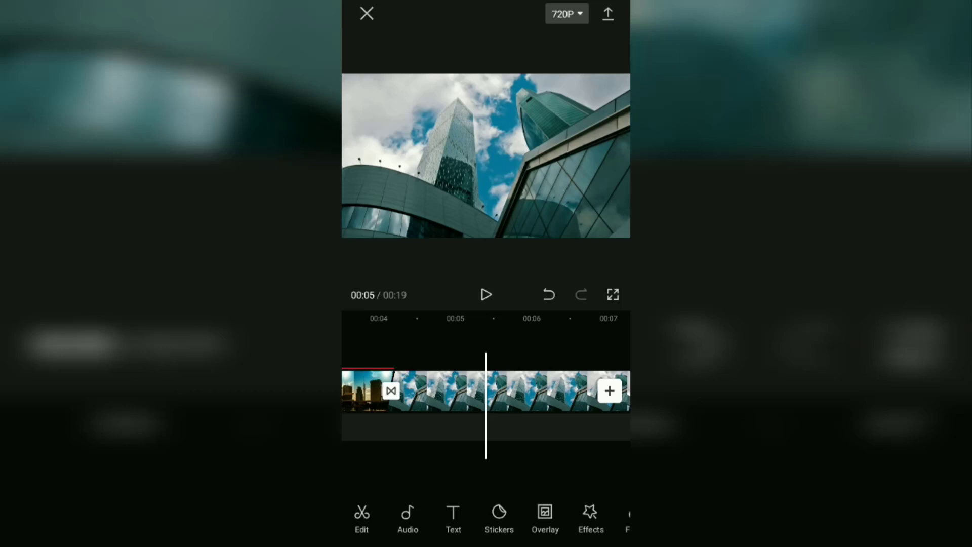